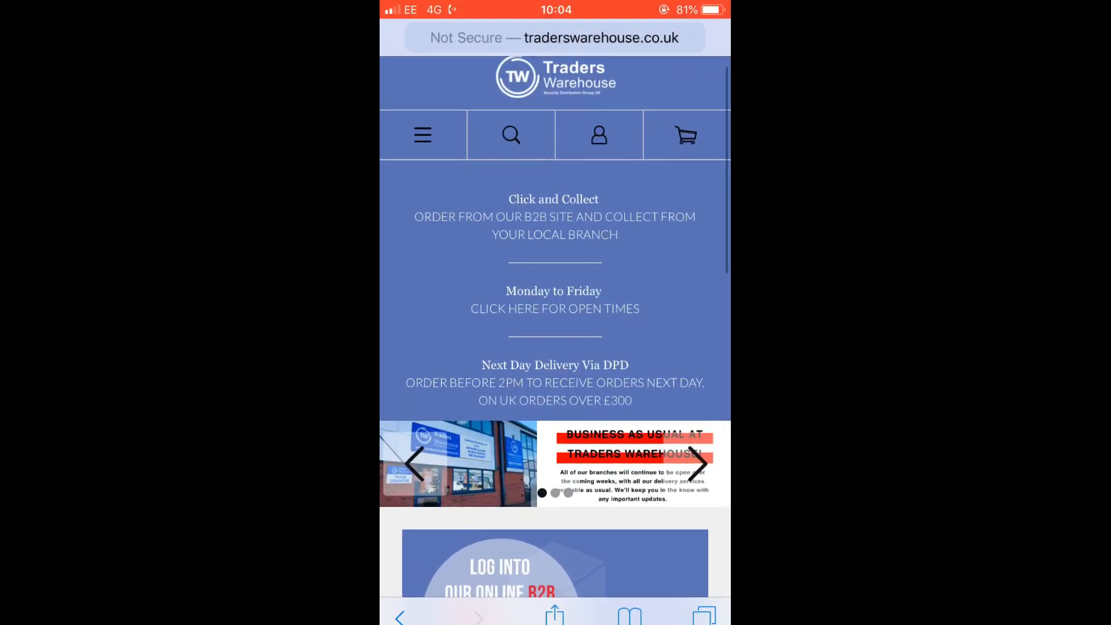
# Step: Reach the Freshdesk submit-a-ticket page via the footer's Technical Support link and show its share sheet
pyautogui.scroll(-3)
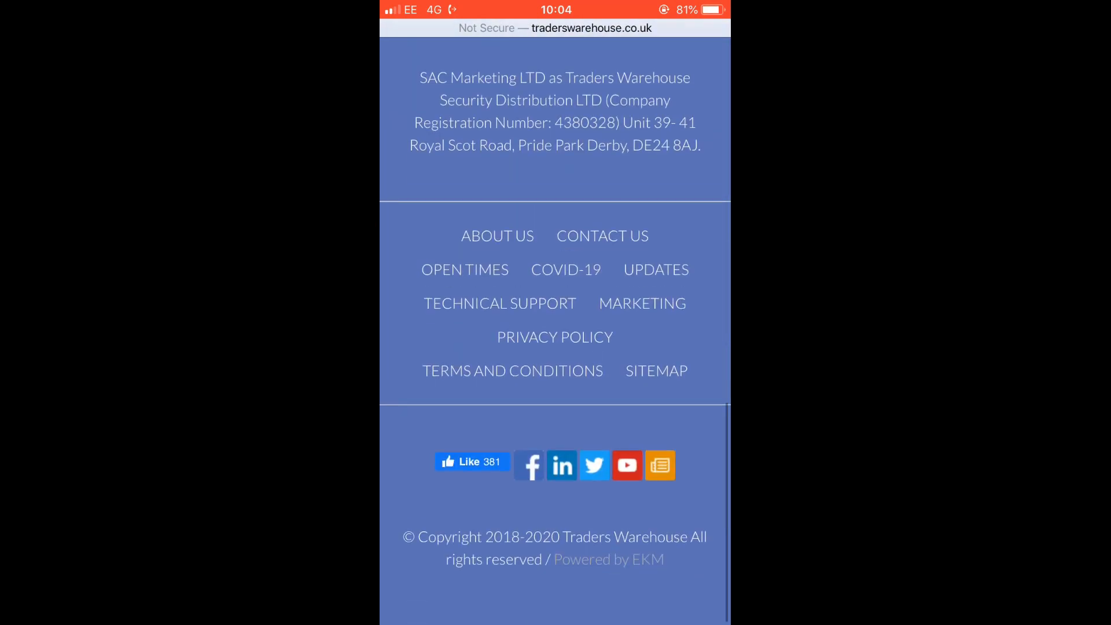
pyautogui.scroll(-3)
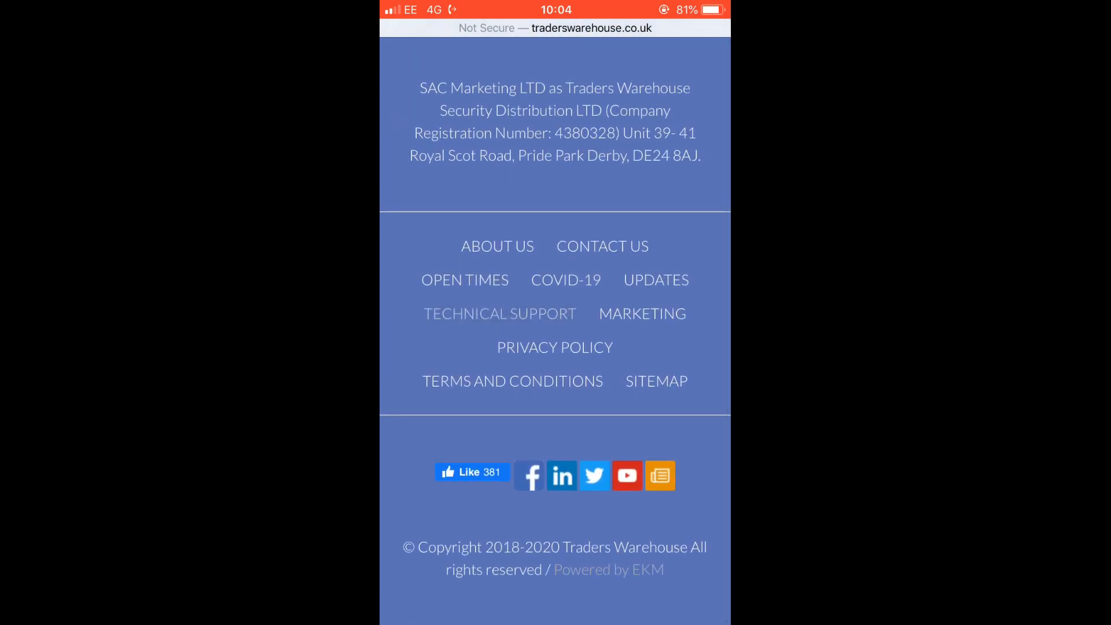
pyautogui.click(500, 314)
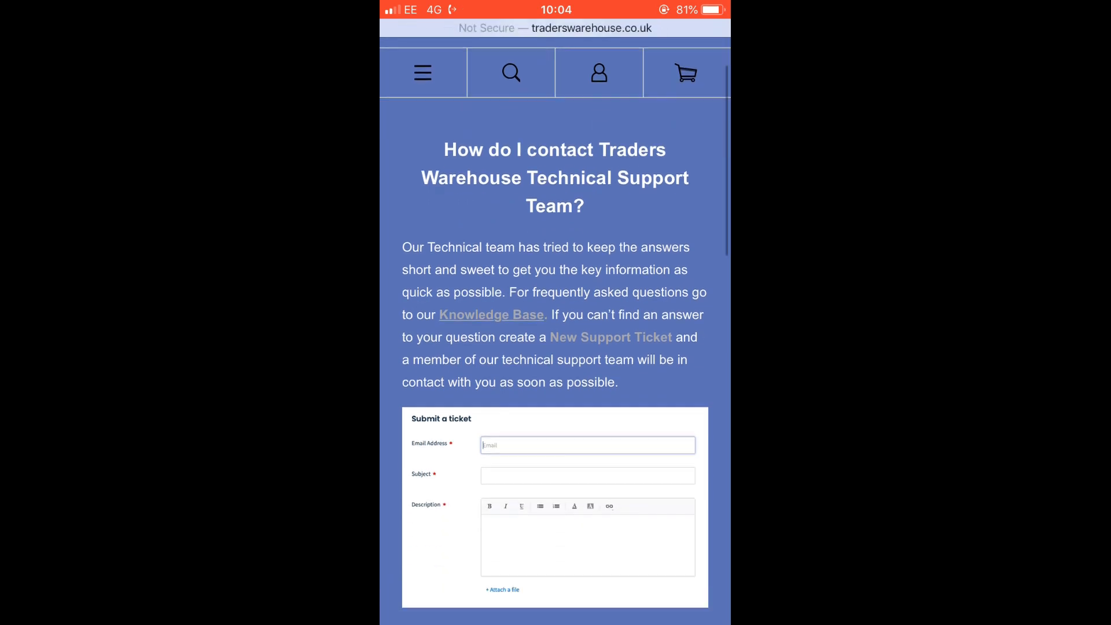
pyautogui.scroll(-3)
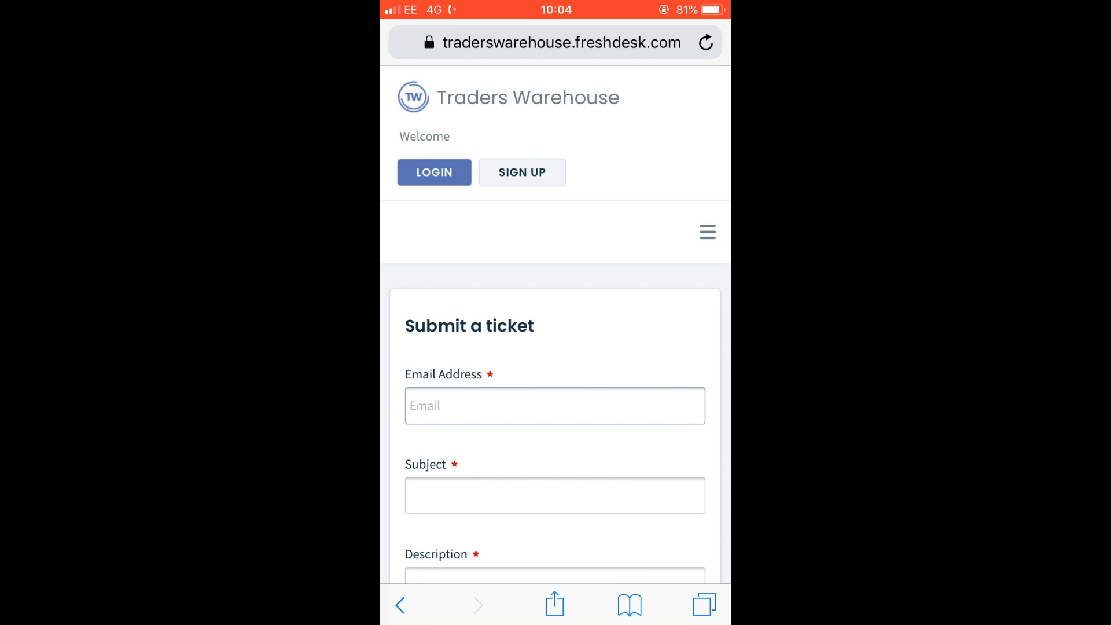
pyautogui.click(555, 604)
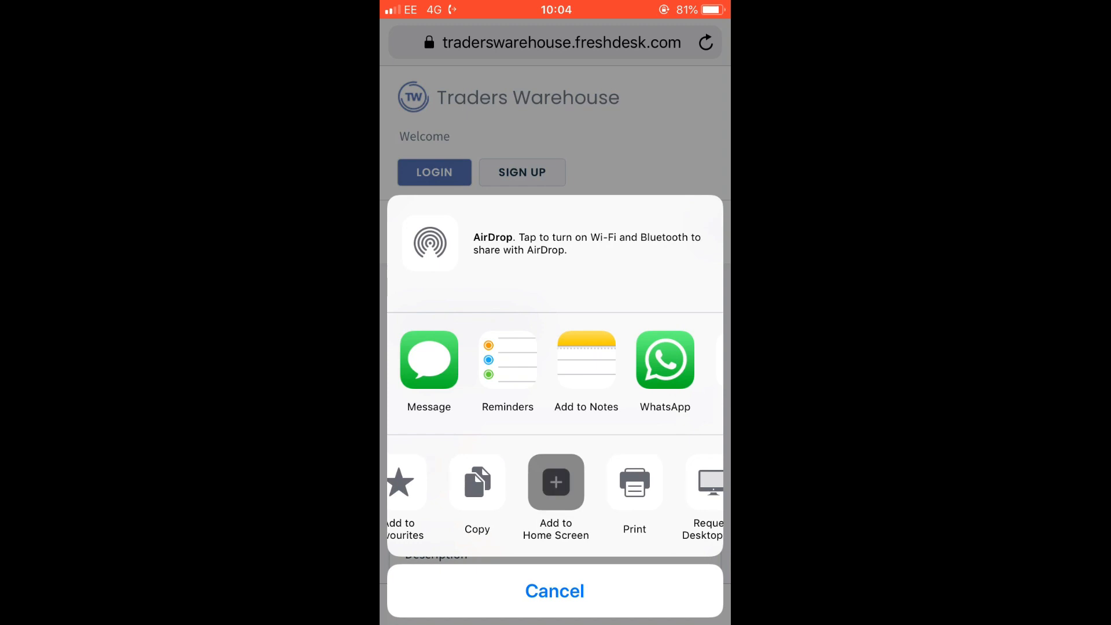
# Step: Add the ticket page to the iPhone home screen under the name 'Traders Support'
pyautogui.click(556, 493)
pyautogui.write('Traders S')
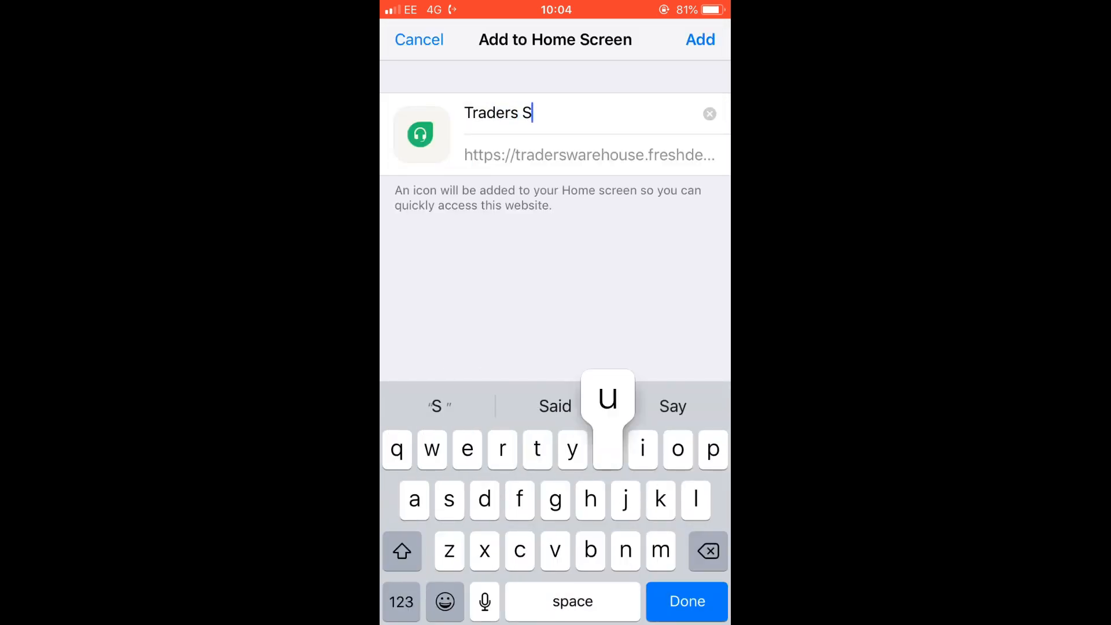
pyautogui.write('upport')
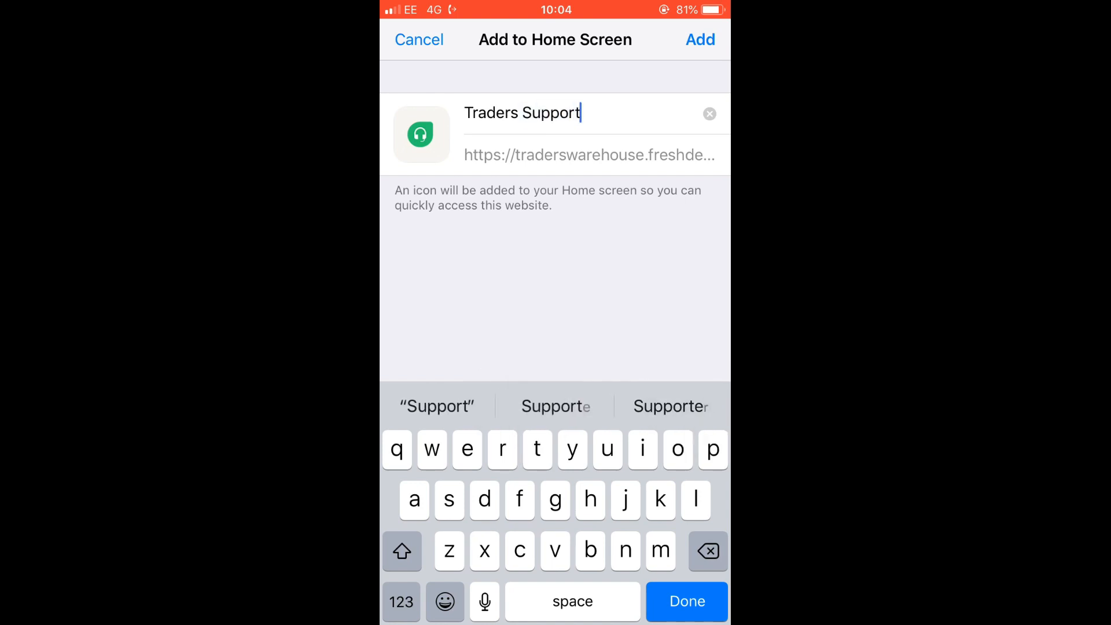
pyautogui.click(419, 39)
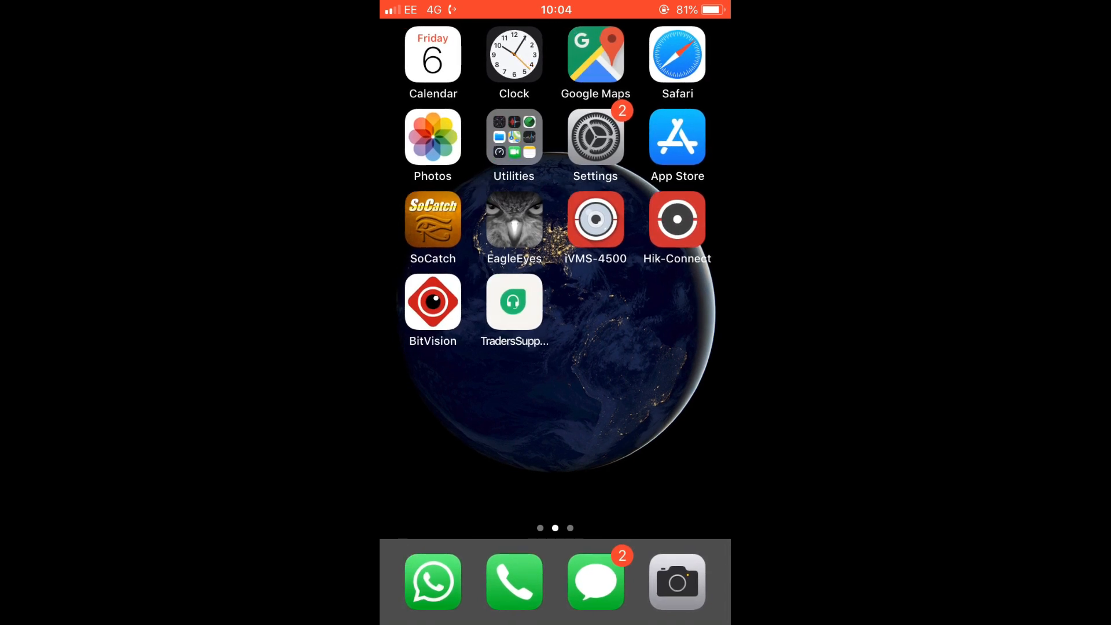
# Step: Launch the Traders Support icon so Safari reopens the submit-a-ticket page
pyautogui.click(514, 302)
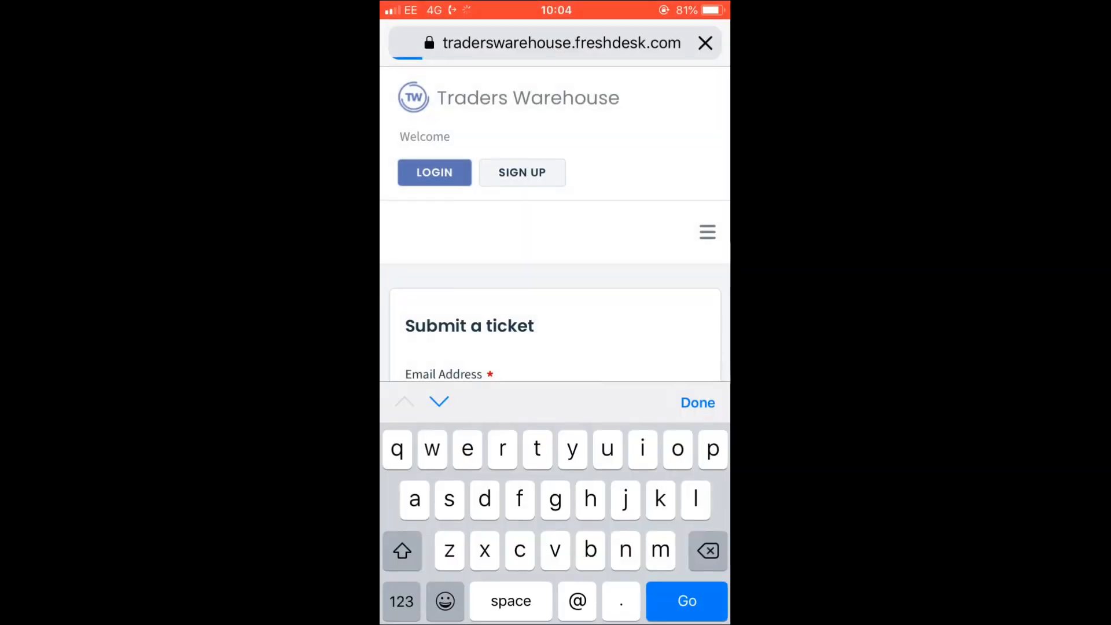
pyautogui.click(697, 403)
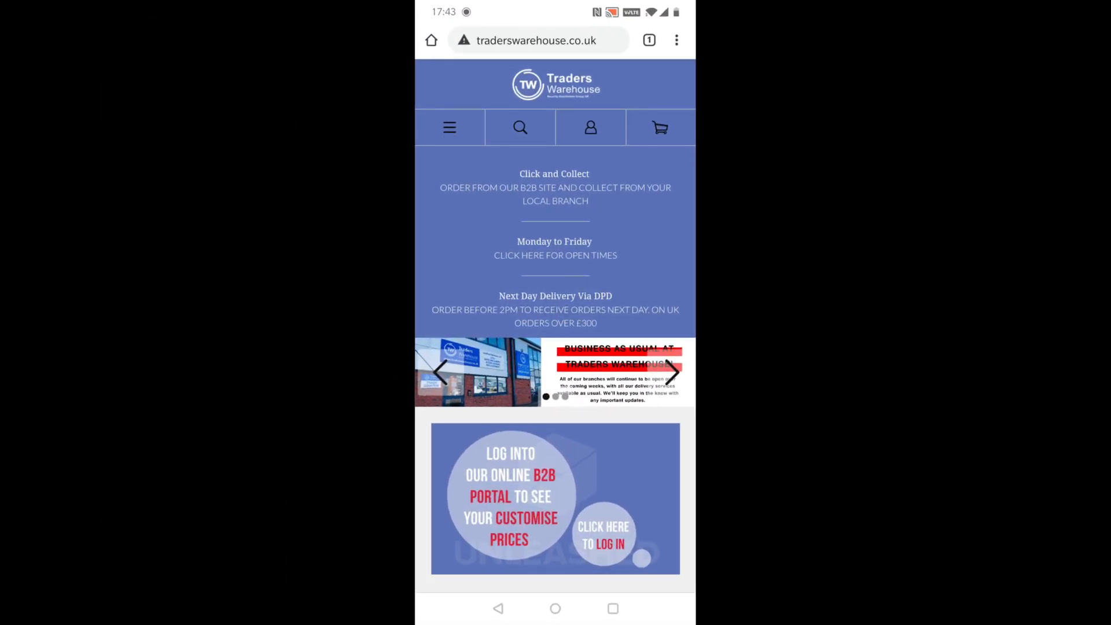
# Step: Open the embedded Submit a ticket form from Technical Support and show Chrome's three-dot menu
pyautogui.scroll(-3)
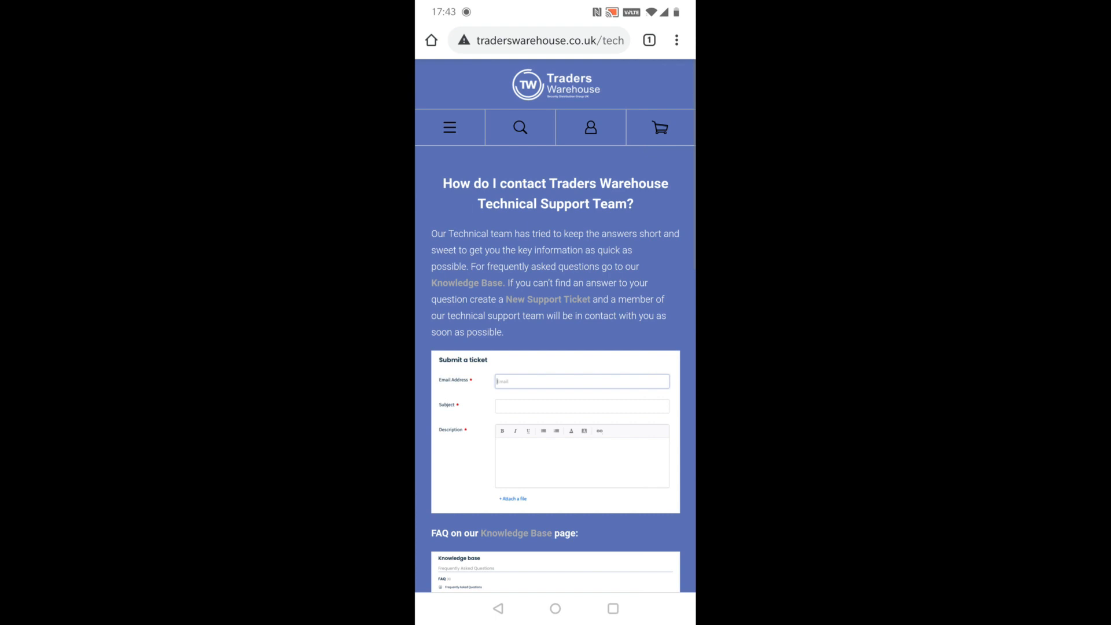
pyautogui.click(581, 406)
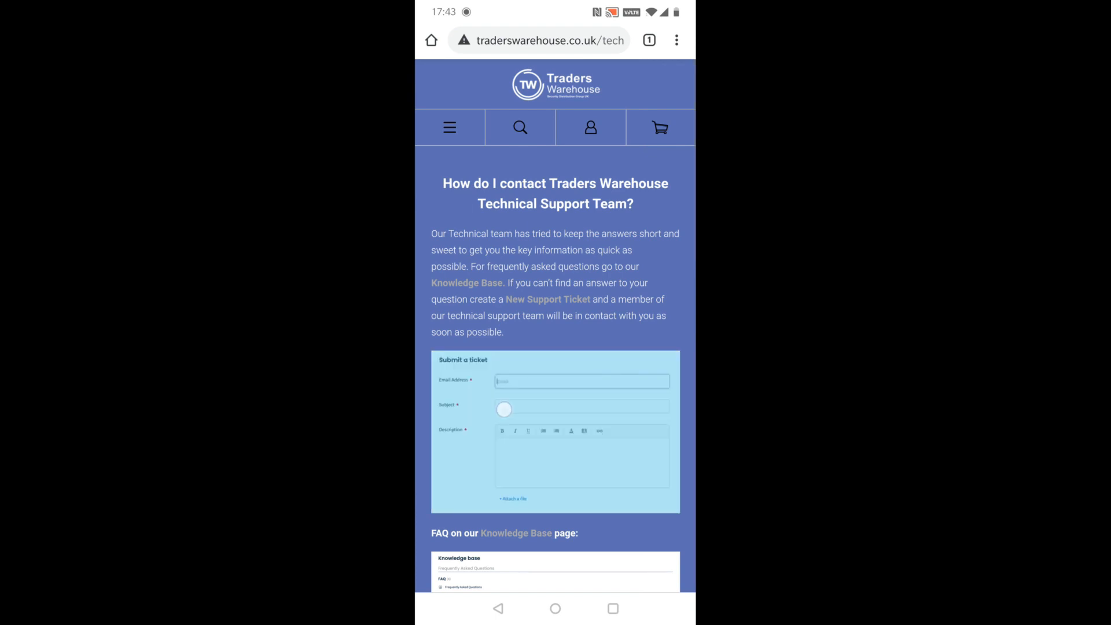
pyautogui.click(674, 40)
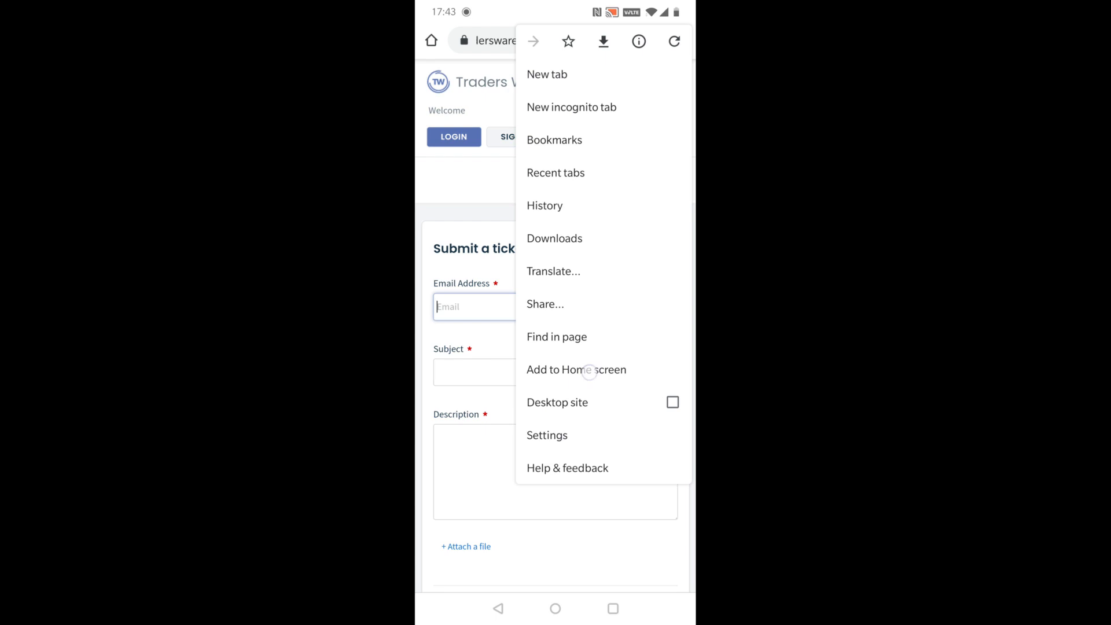
# Step: Add the ticket page to the Android home screen, renaming the shortcut from Traders Warehouse to 'Traders Support'
pyautogui.click(576, 369)
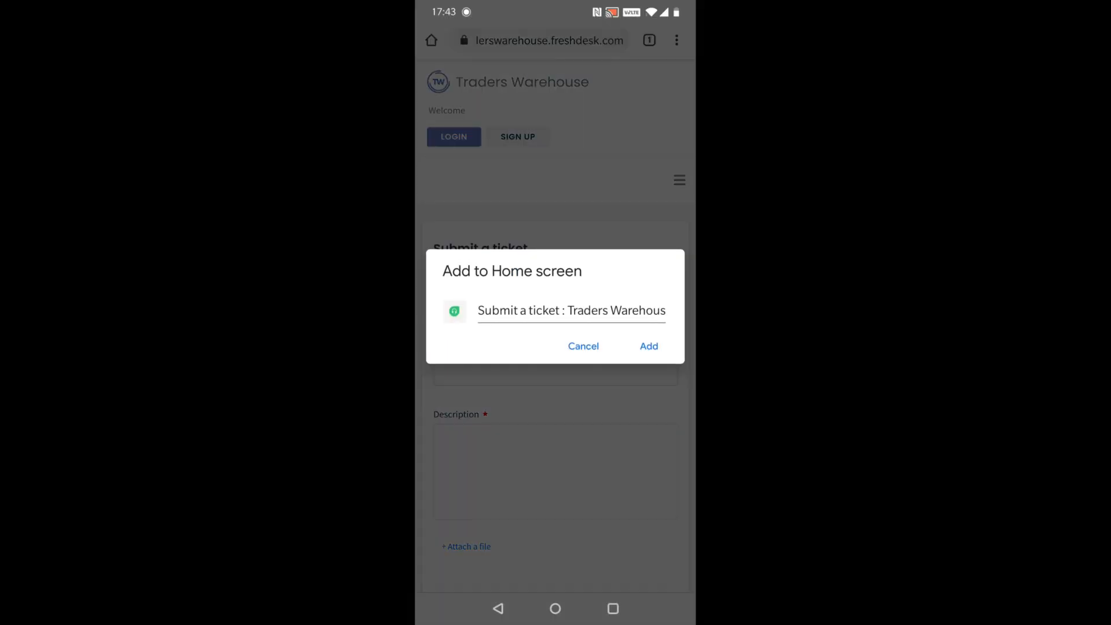
pyautogui.click(571, 311)
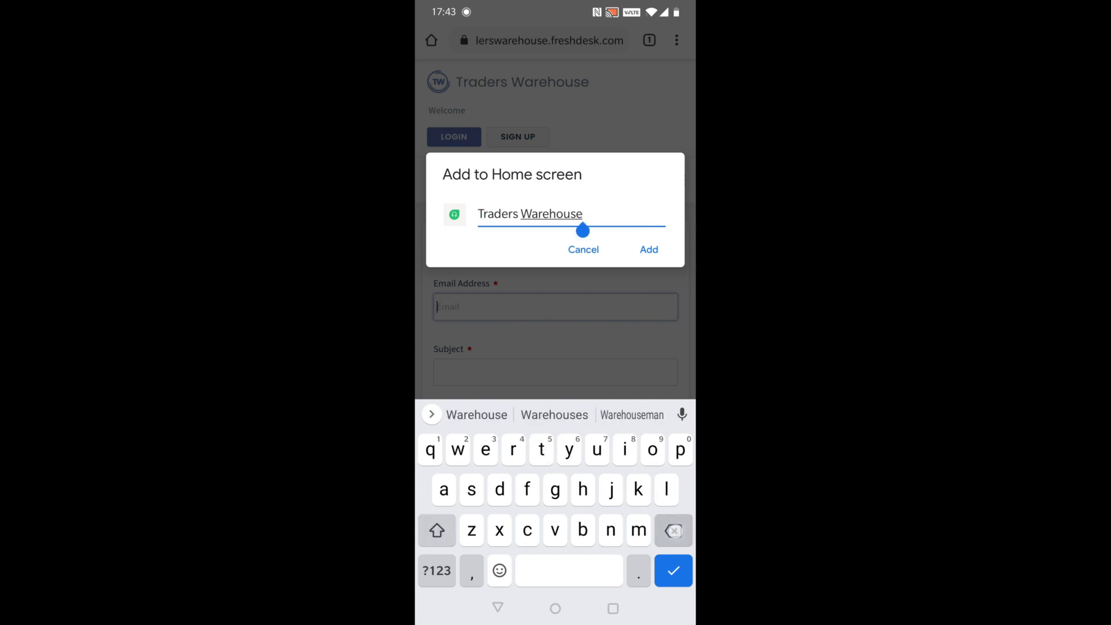
pyautogui.click(671, 531)
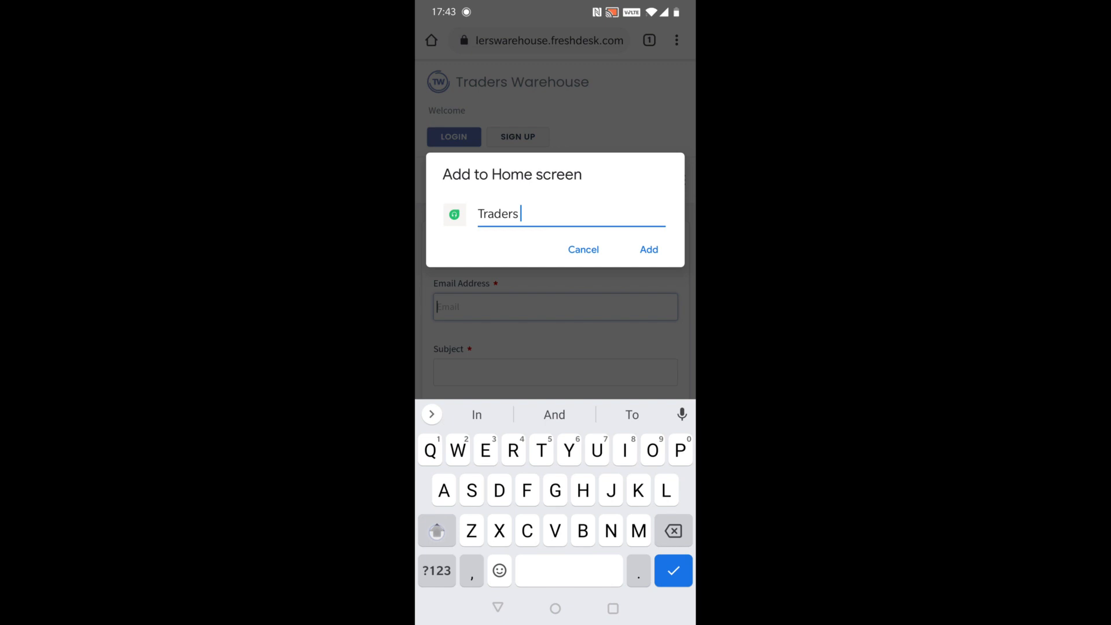
pyautogui.write('Supp')
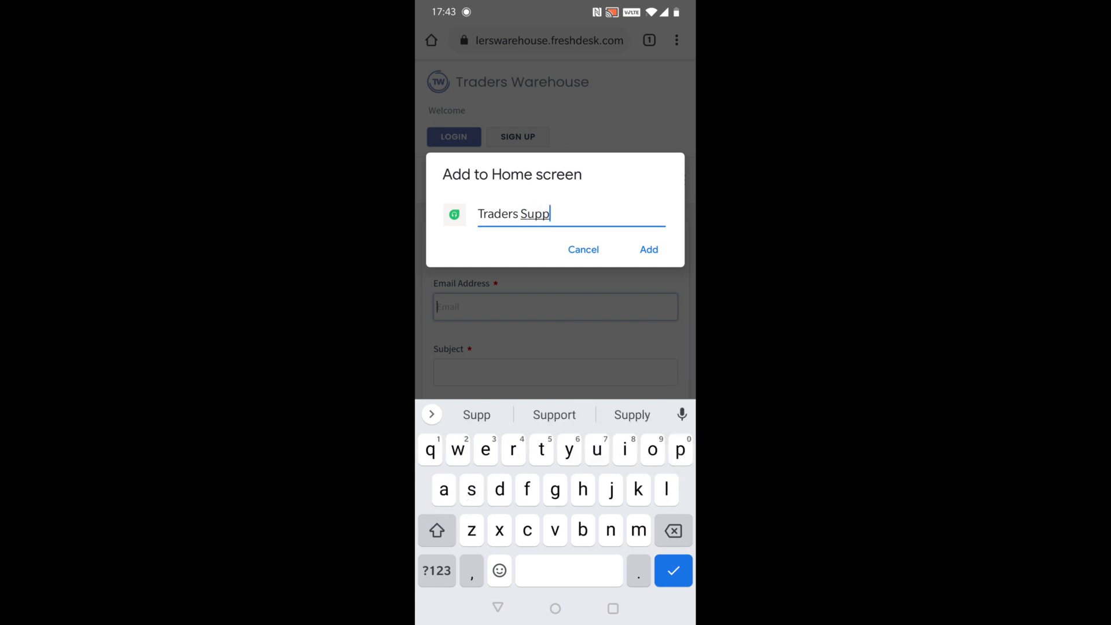
pyautogui.click(555, 414)
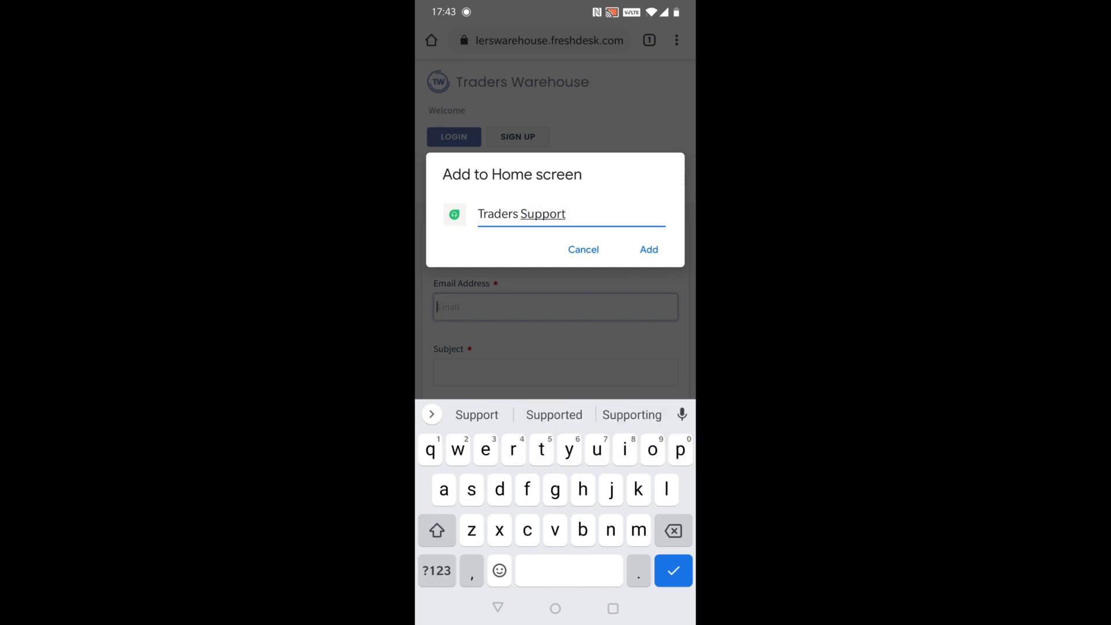
pyautogui.click(648, 250)
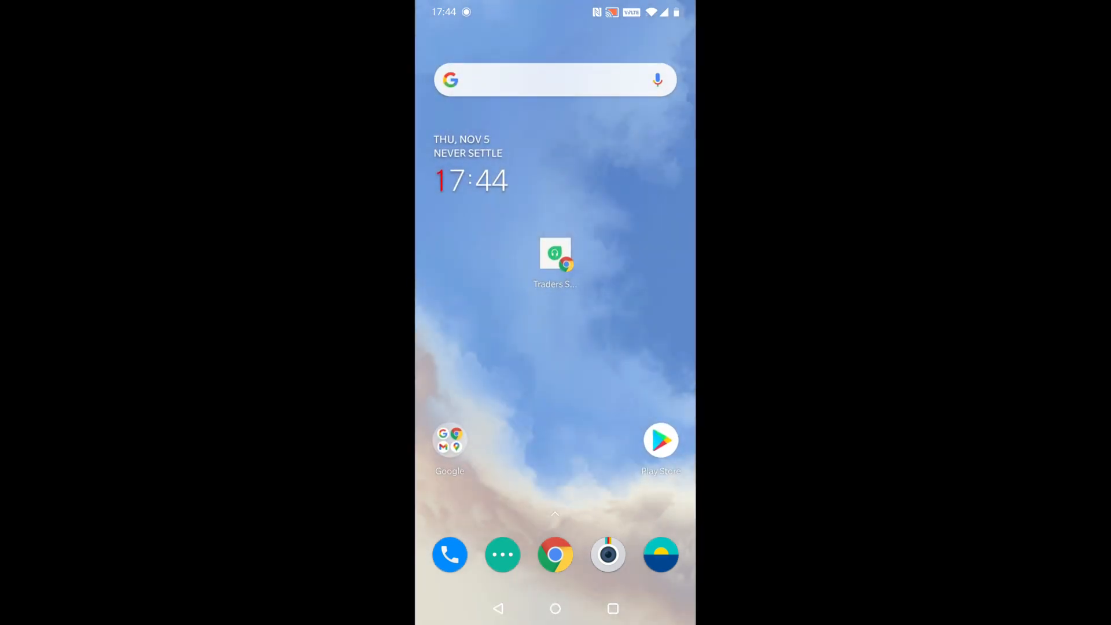
# Step: Launch the new Traders Support icon so Chrome reopens the Freshdesk ticket form
pyautogui.click(555, 257)
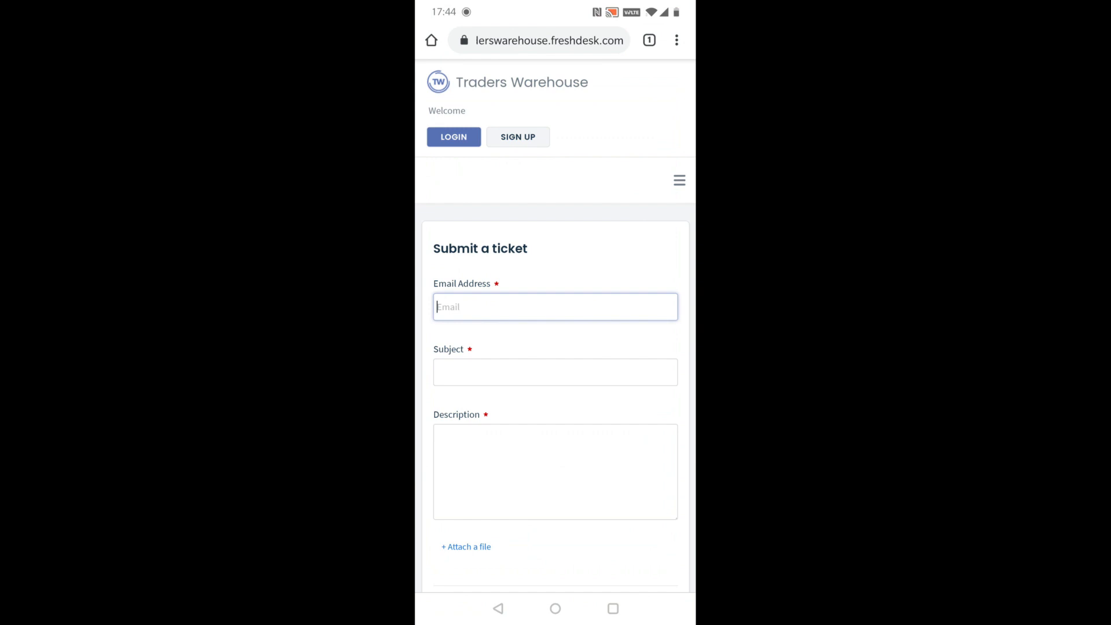